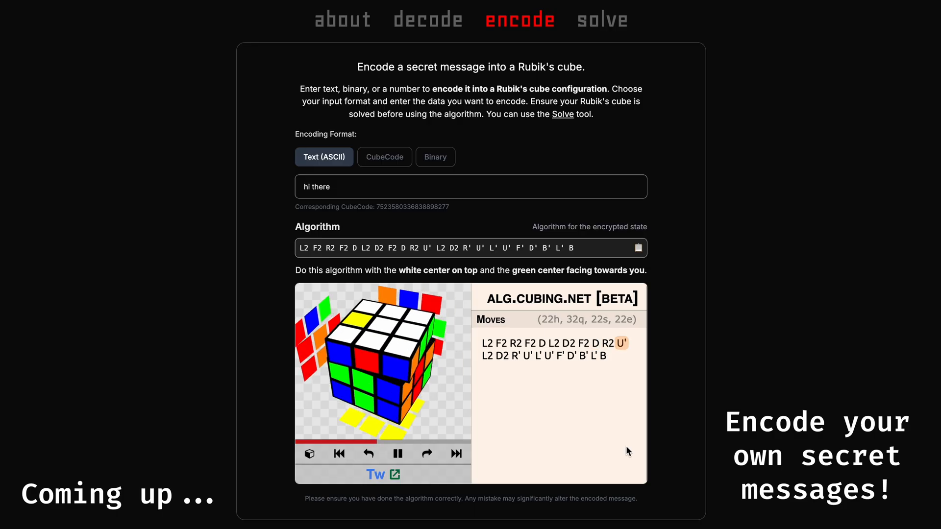
# Step: Navigate from the about page to the encode page, then the decode page, then the GitHub repository
pyautogui.click(425, 18)
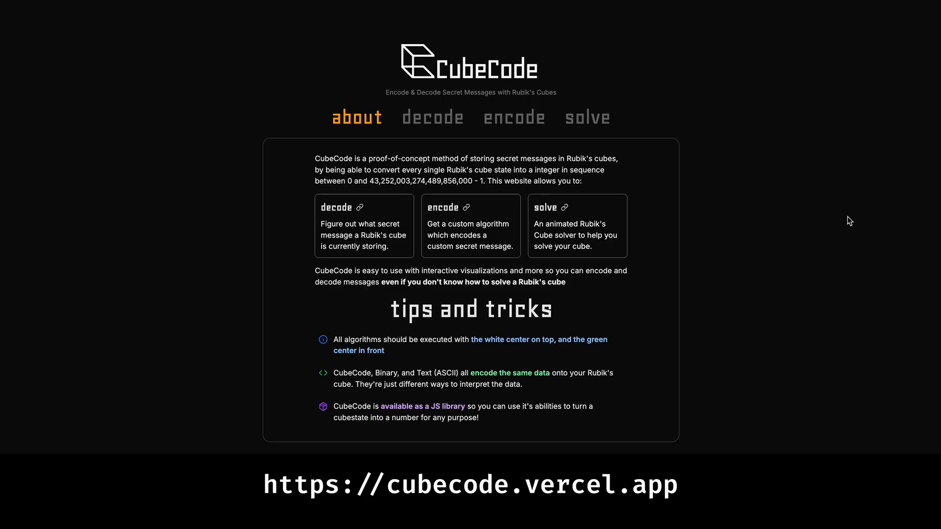
pyautogui.moveTo(537, 124)
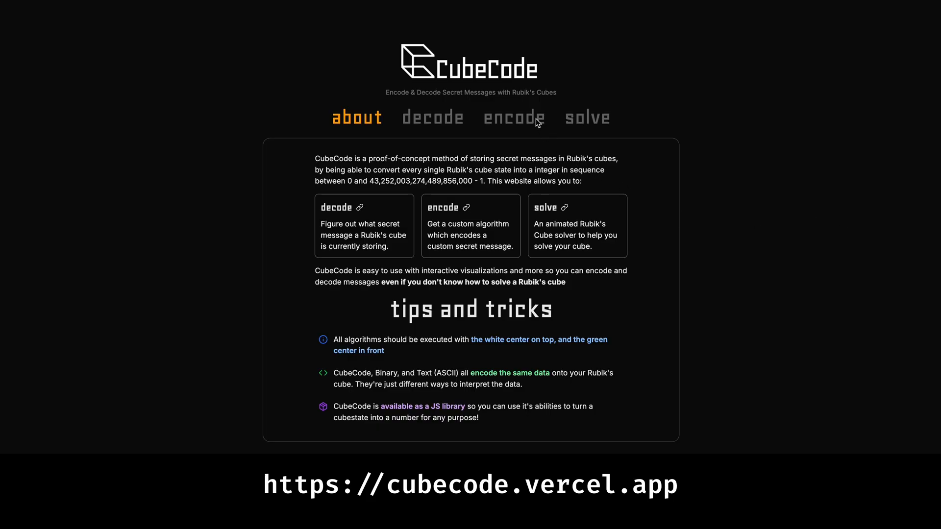
pyautogui.click(514, 118)
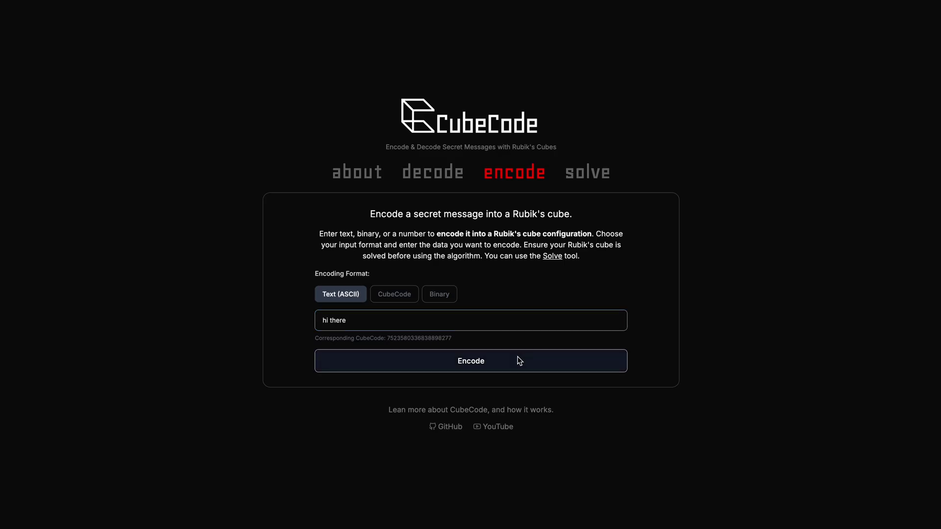
pyautogui.click(433, 172)
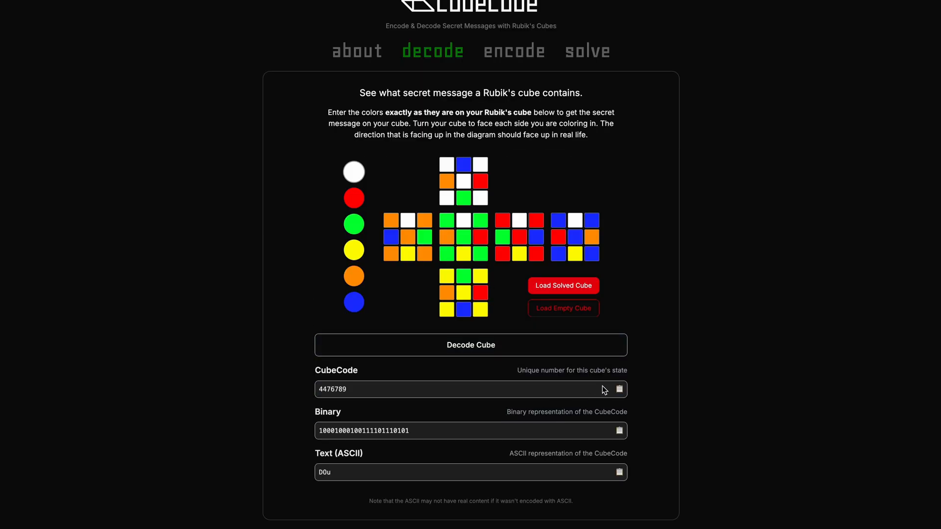
pyautogui.click(514, 51)
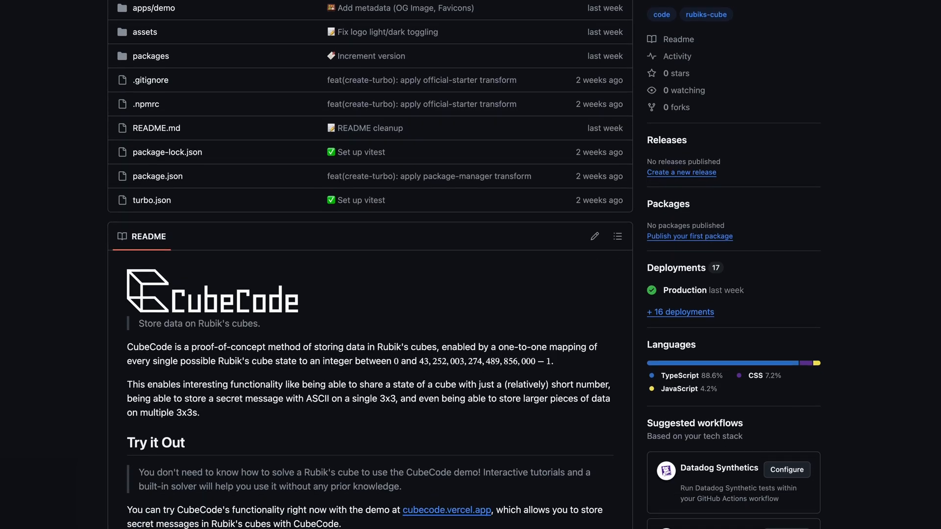
# Step: Scroll the README past NPM package and API Reference to the CubeCode's Math section
pyautogui.scroll(-3)
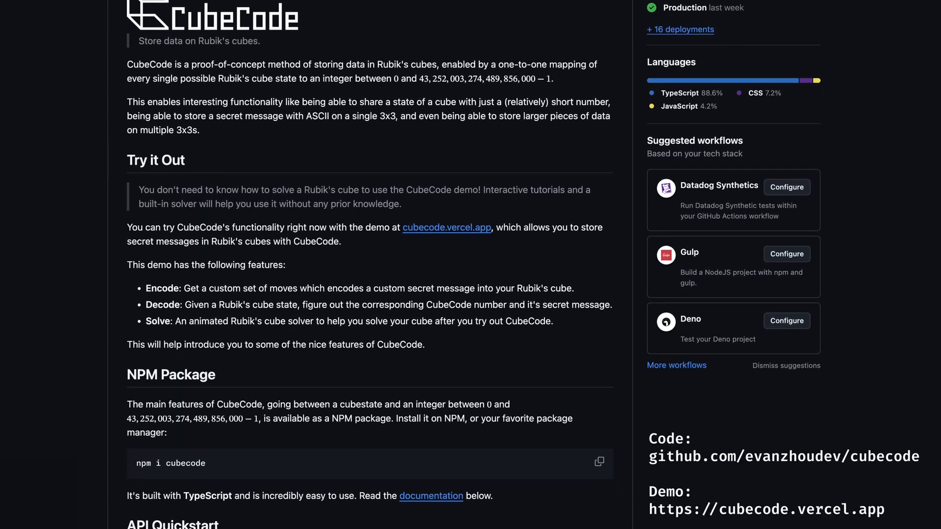
pyautogui.scroll(-3)
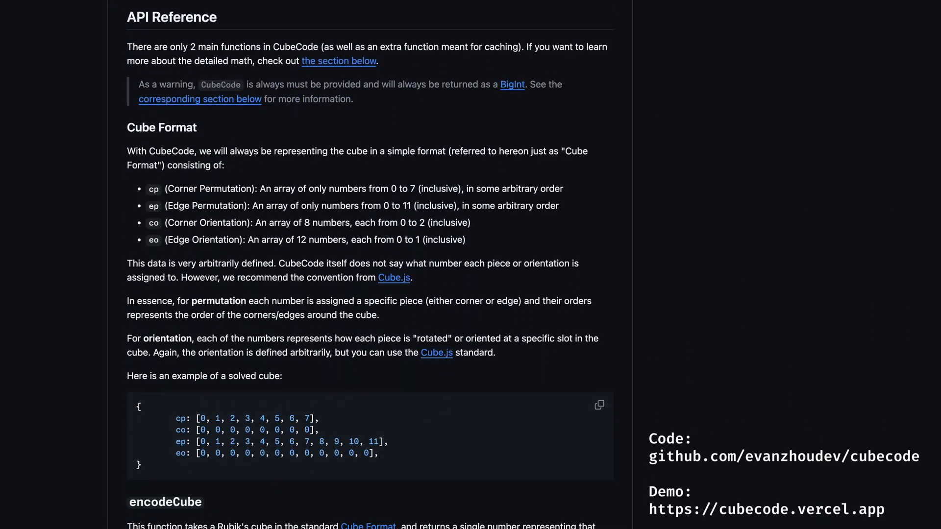
pyautogui.scroll(-3)
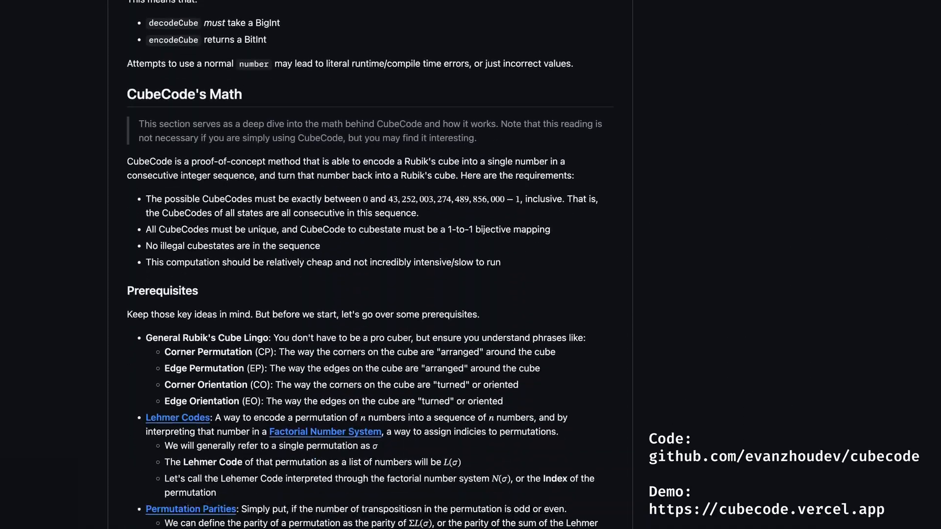